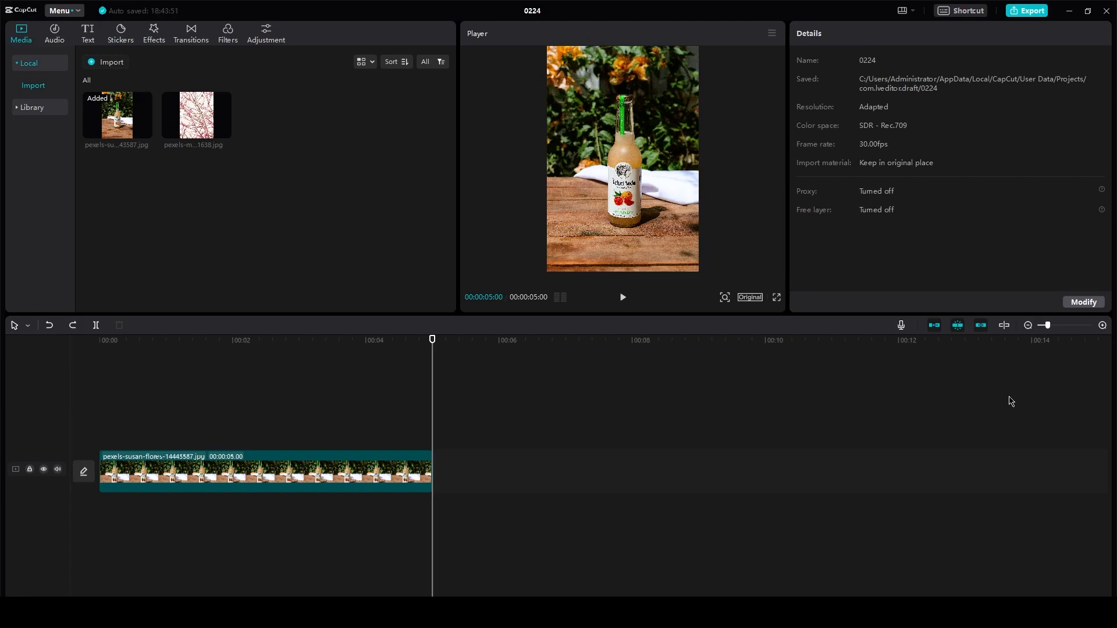
mouse_move(320, 306)
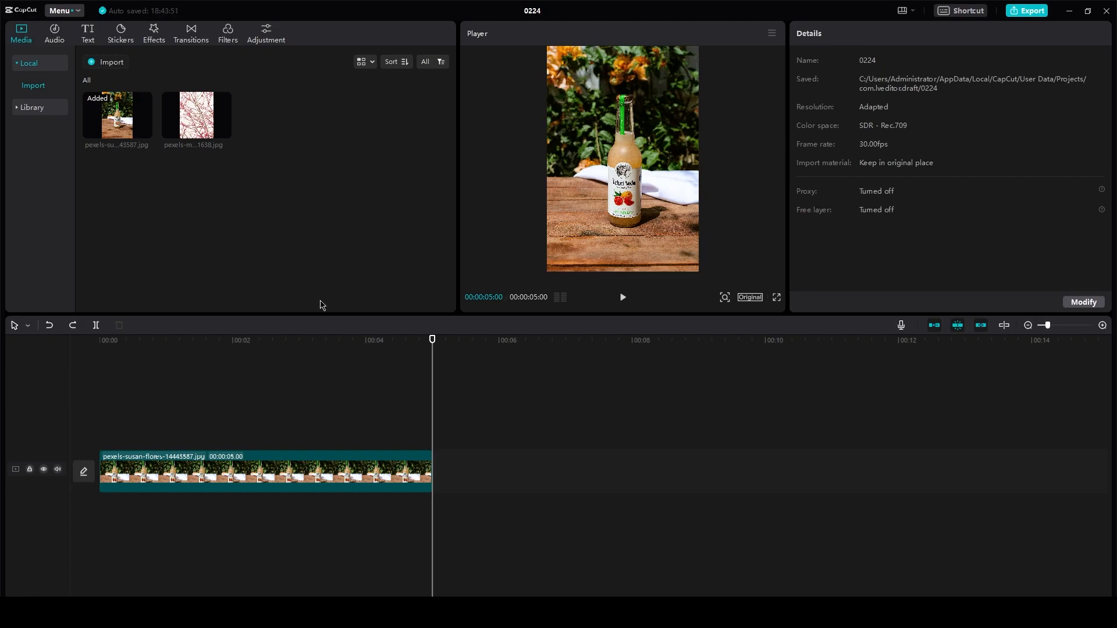
Step: Move the playhead back to 00:00 at the start of the timeline
click(98, 340)
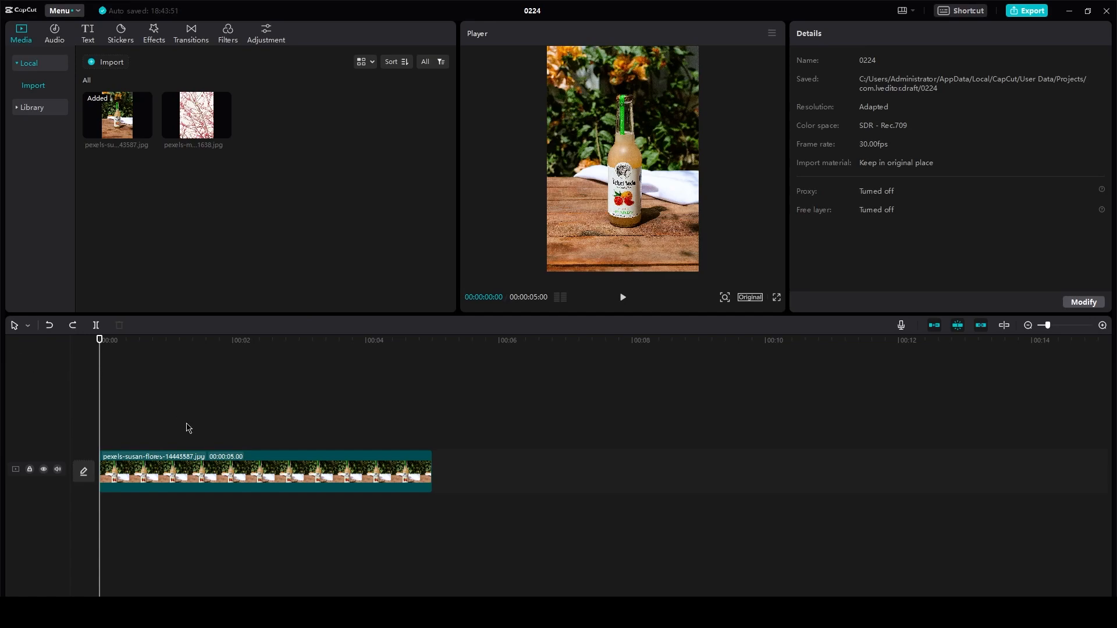
mouse_move(269, 496)
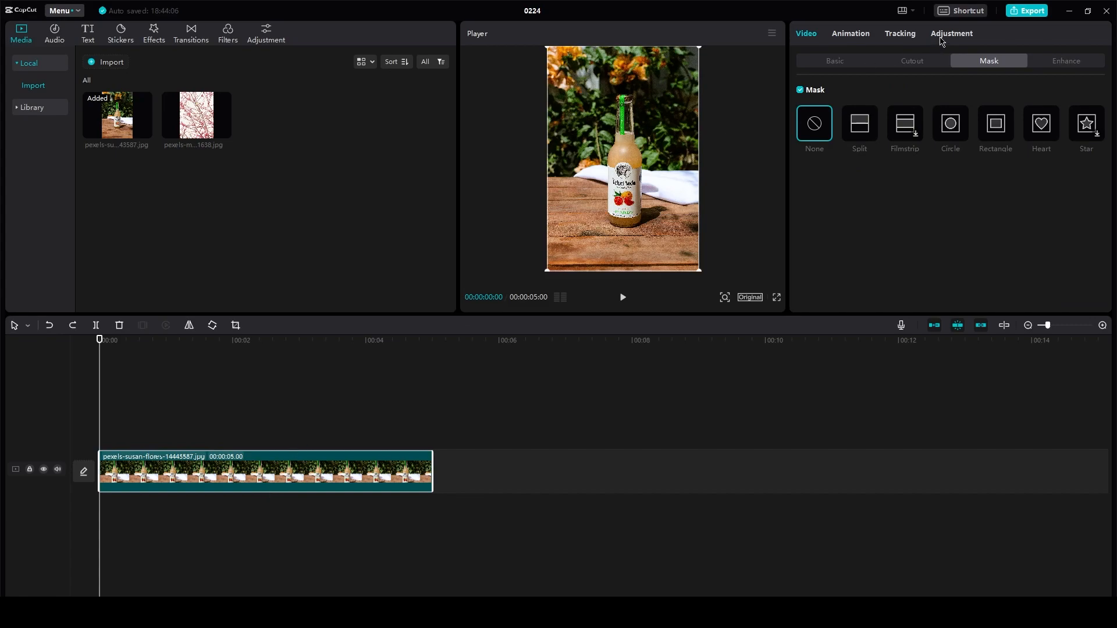
Step: In the Adjustment tab, set temperature 35, hue -16 and saturation 40
click(950, 32)
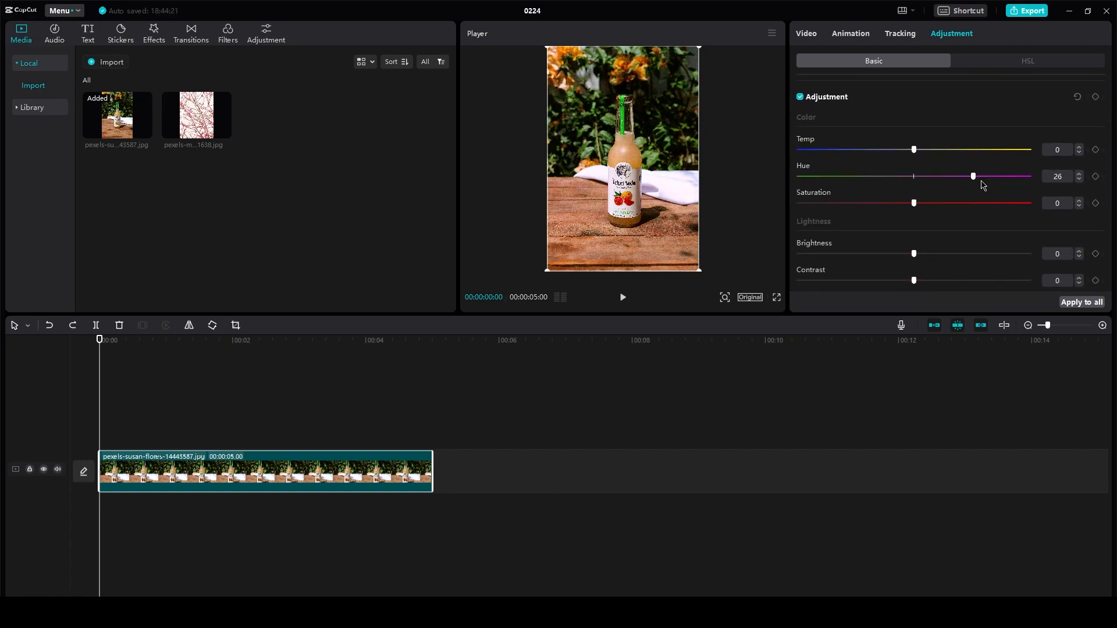
drag(914, 149, 827, 149)
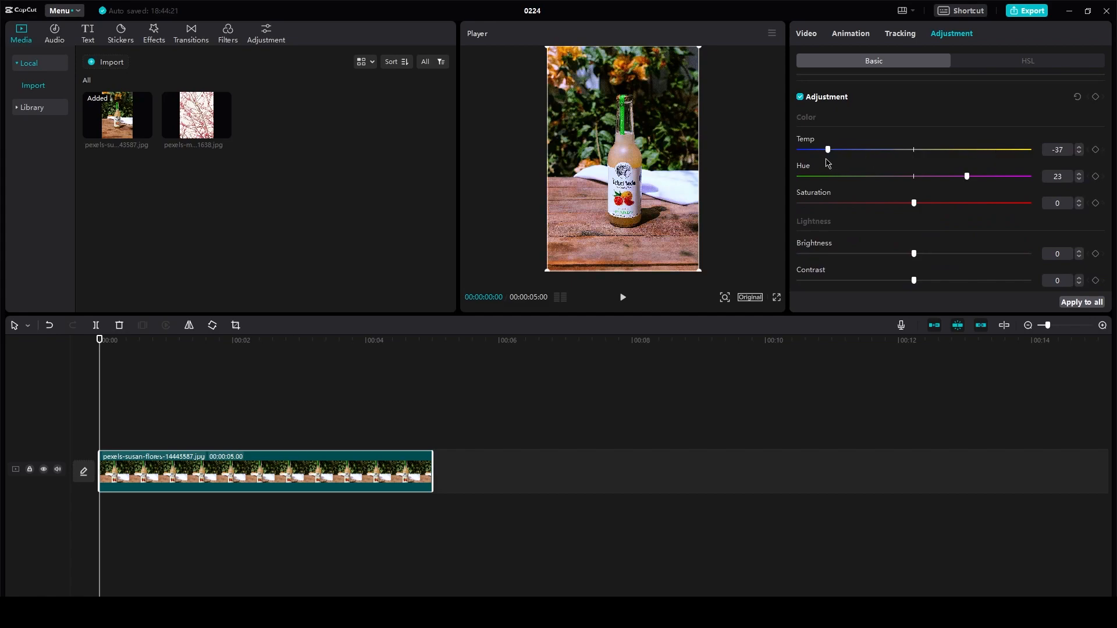
drag(826, 149, 995, 166)
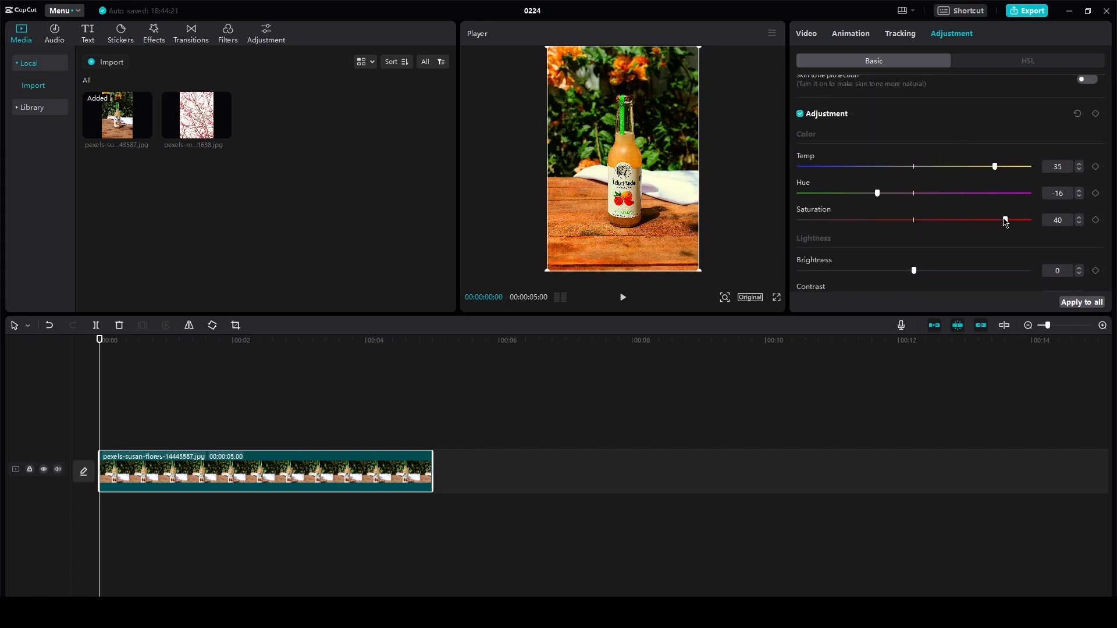
Step: Set contrast 34, highlight -50, shadow 23, illumination -50 and sharpen 41
drag(1005, 219, 1000, 220)
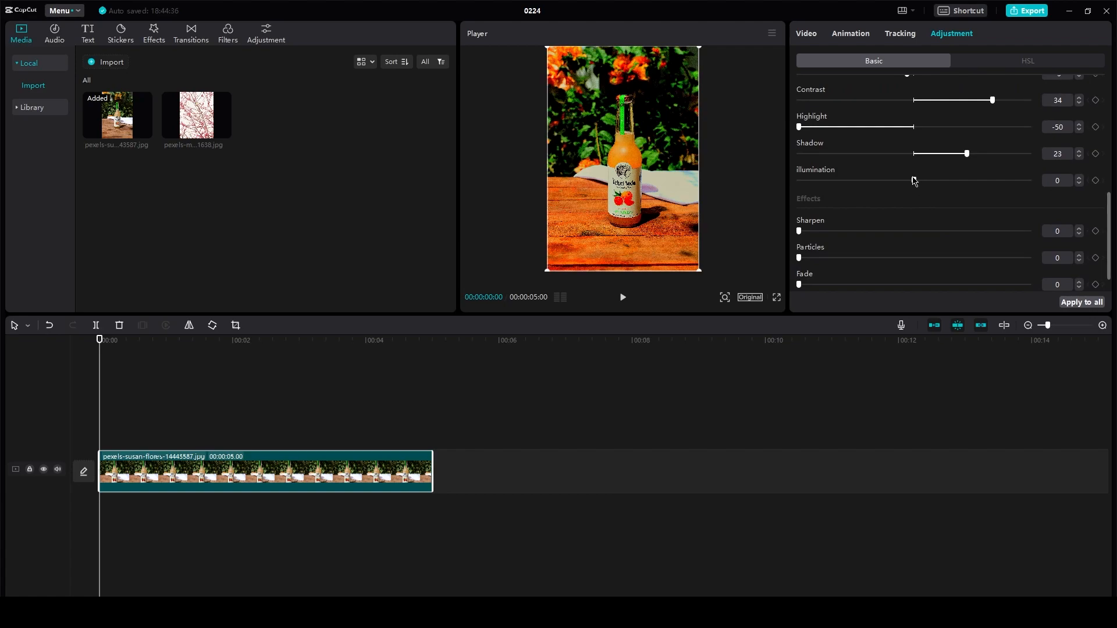
drag(913, 181, 799, 180)
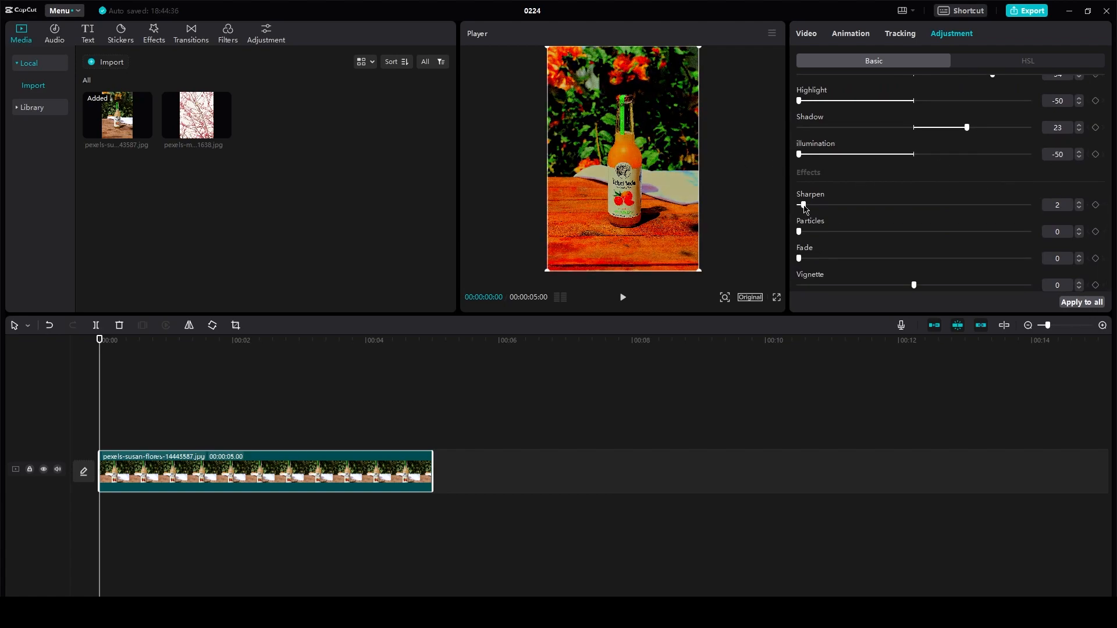
drag(800, 205, 893, 204)
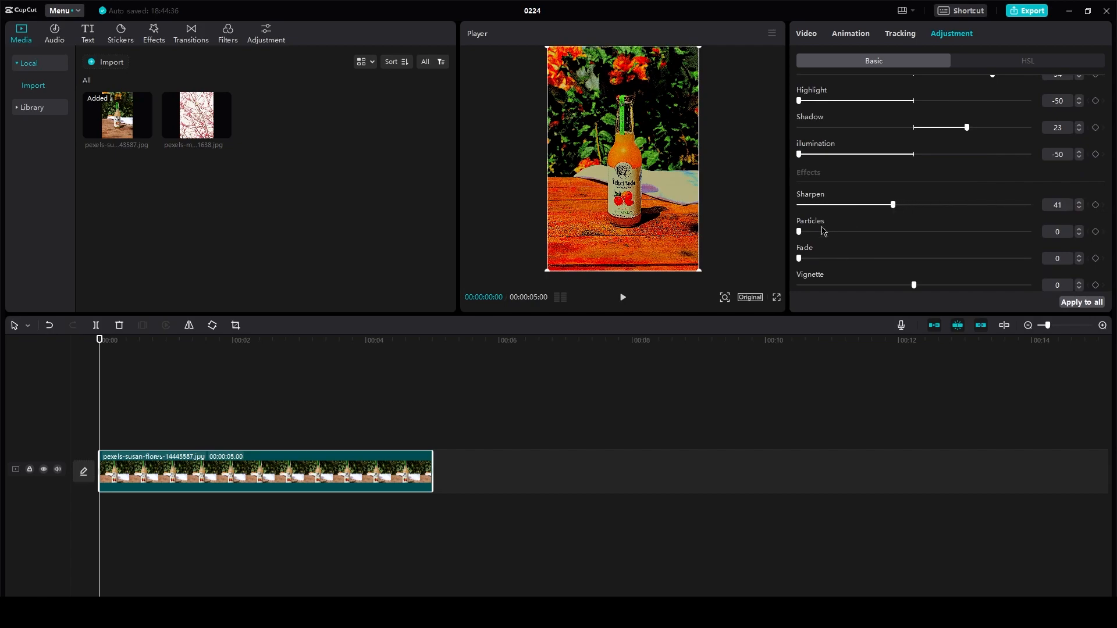
drag(799, 231, 1015, 231)
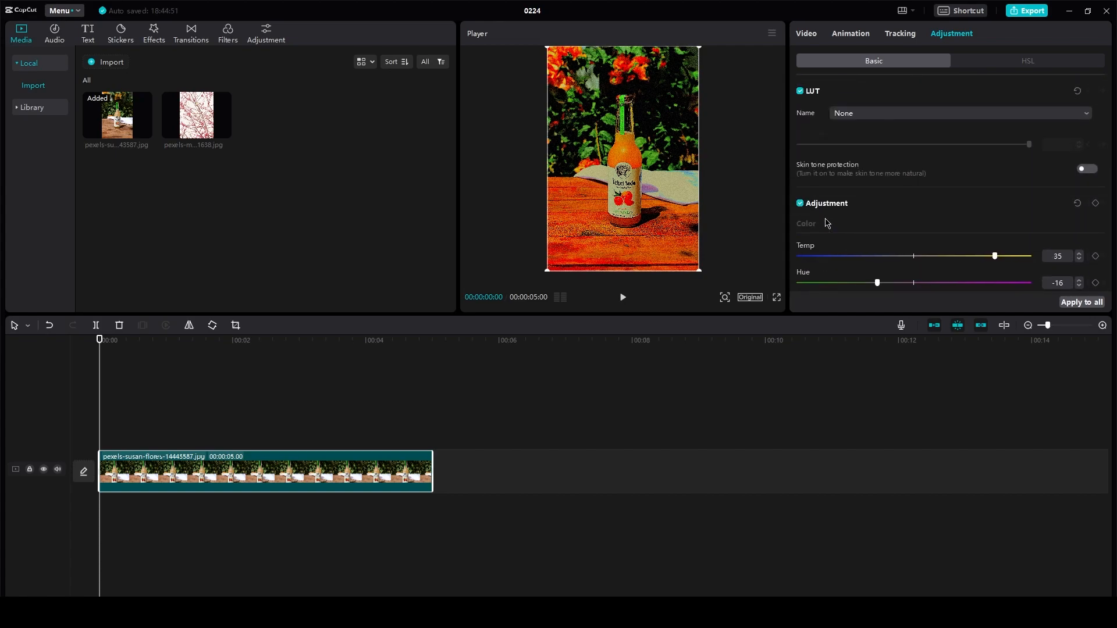
Step: In HSL, set the orange swatch's hue to 39, then return to Basic
click(1026, 61)
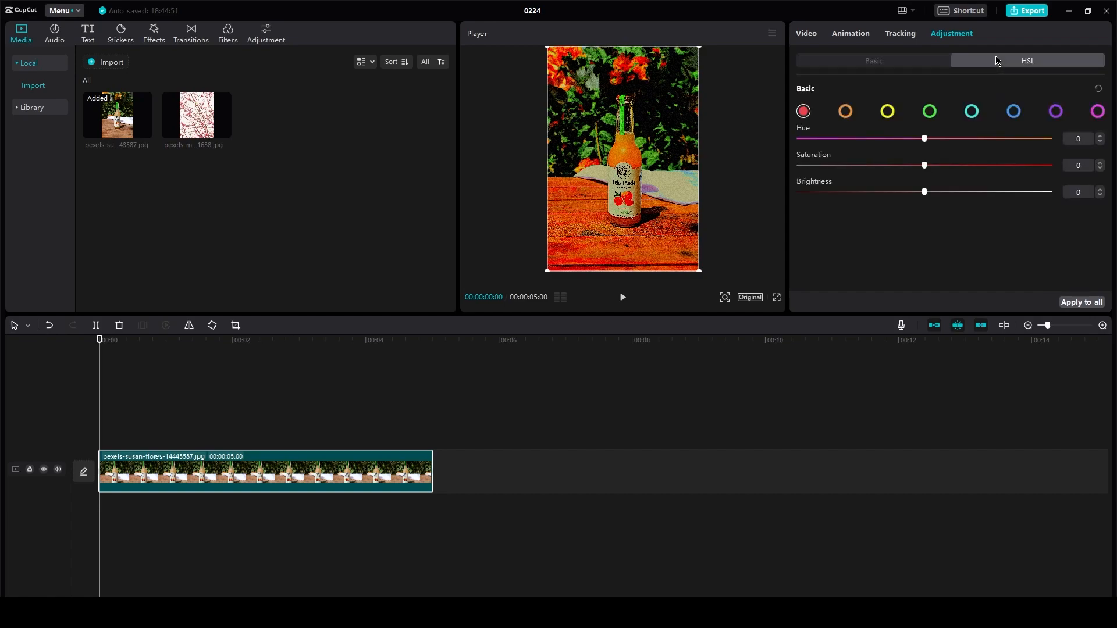
click(845, 112)
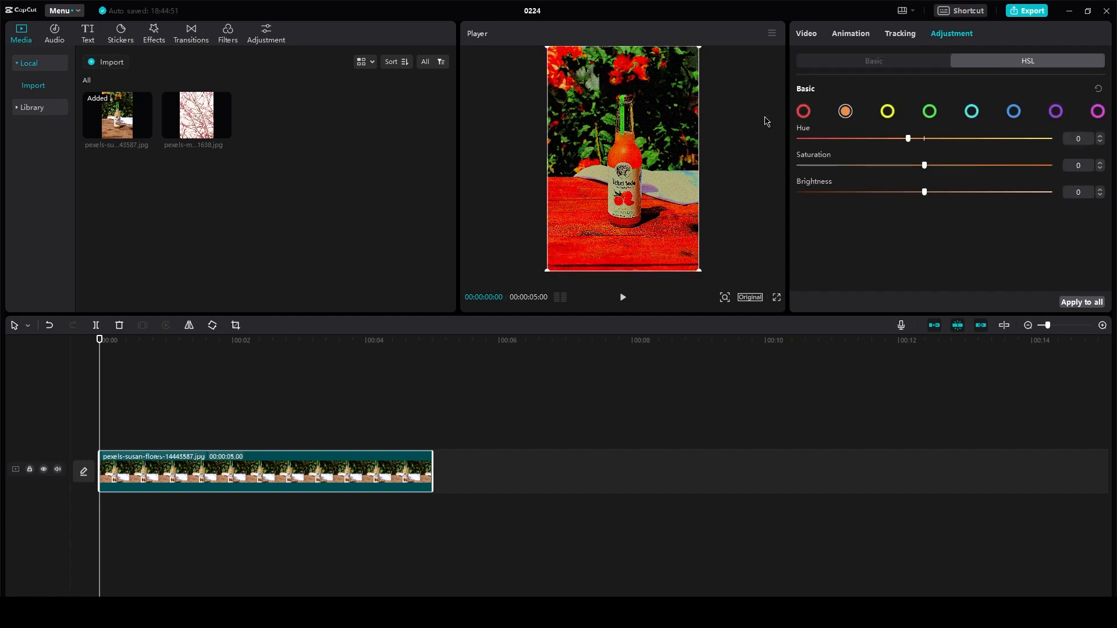
drag(908, 139, 973, 139)
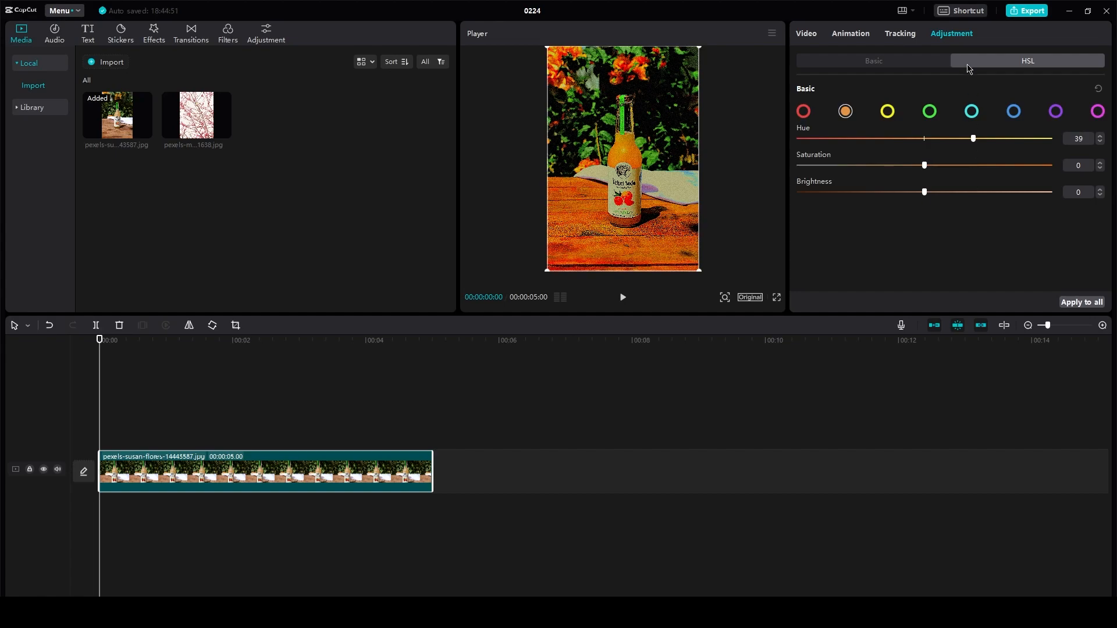
click(872, 60)
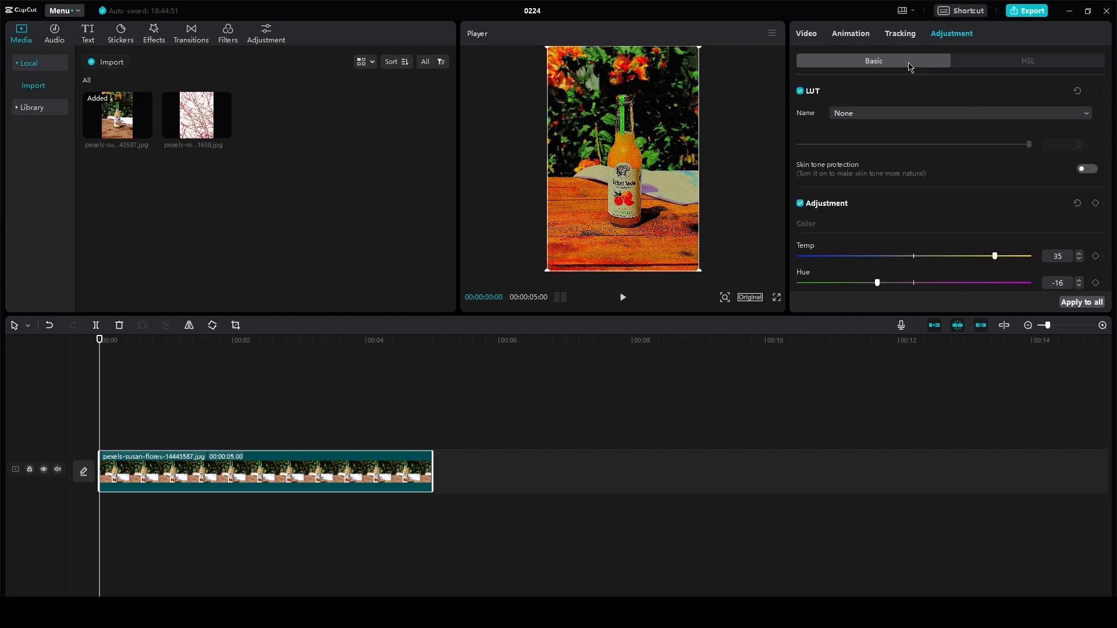